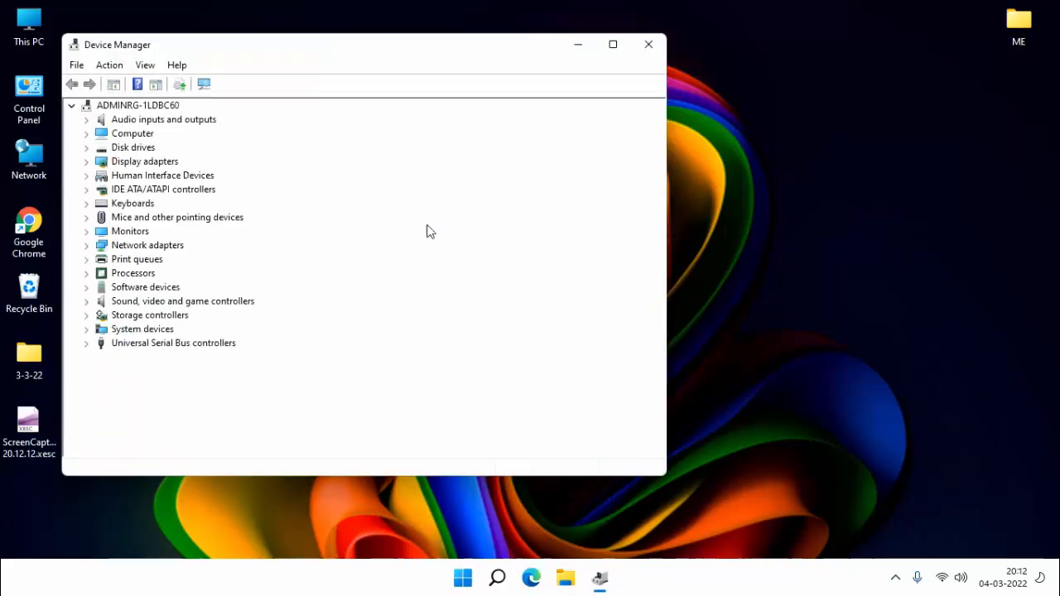
Enable Show hidden devices from Device Manager's View menu so Portable Devices and Printers appear.
left_click(144, 65)
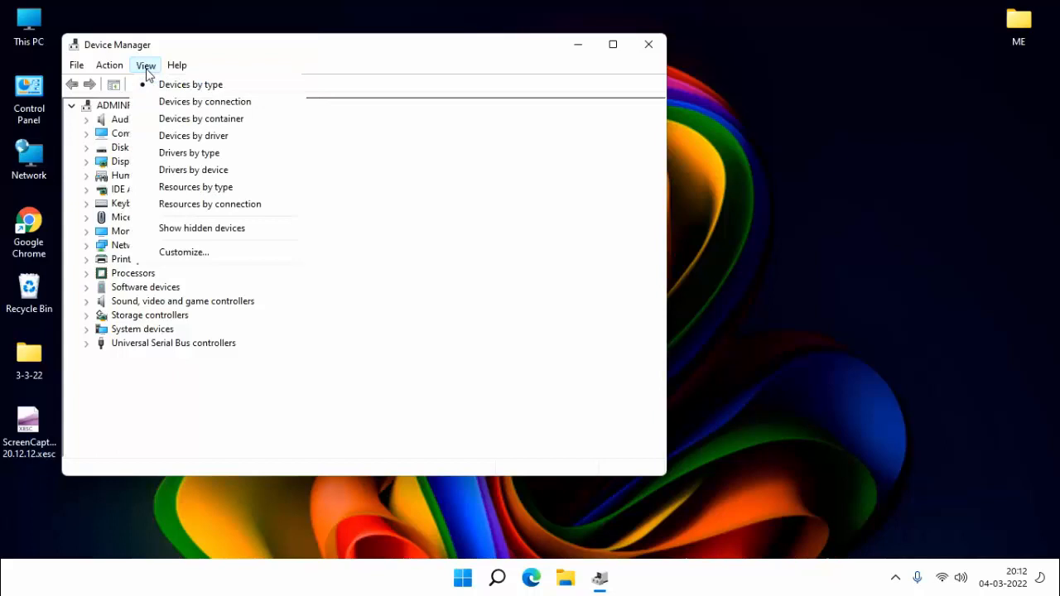
mouse_move(202, 228)
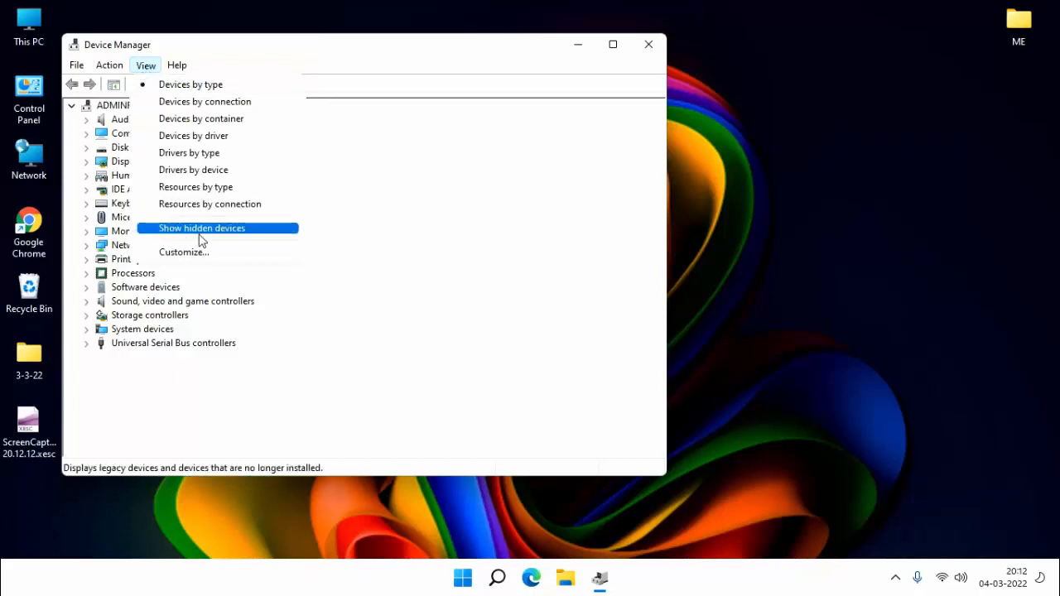
left_click(202, 229)
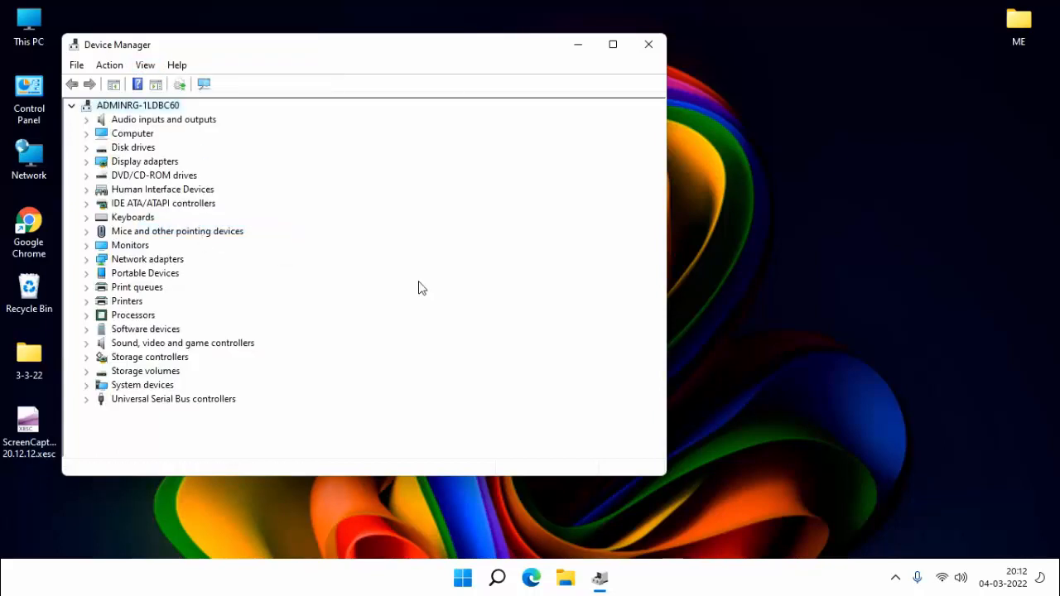
left_click(649, 43)
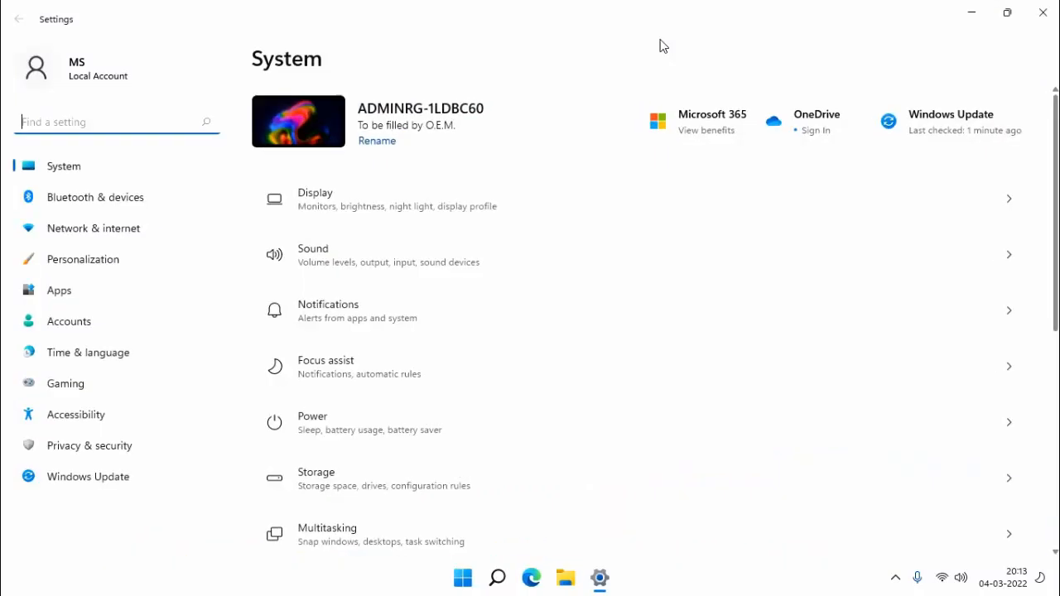
Visit Other troubleshooters for Network Adapter, close Settings, and bring up WLAN AutoConfig properties in Services.
scroll("down", 3)
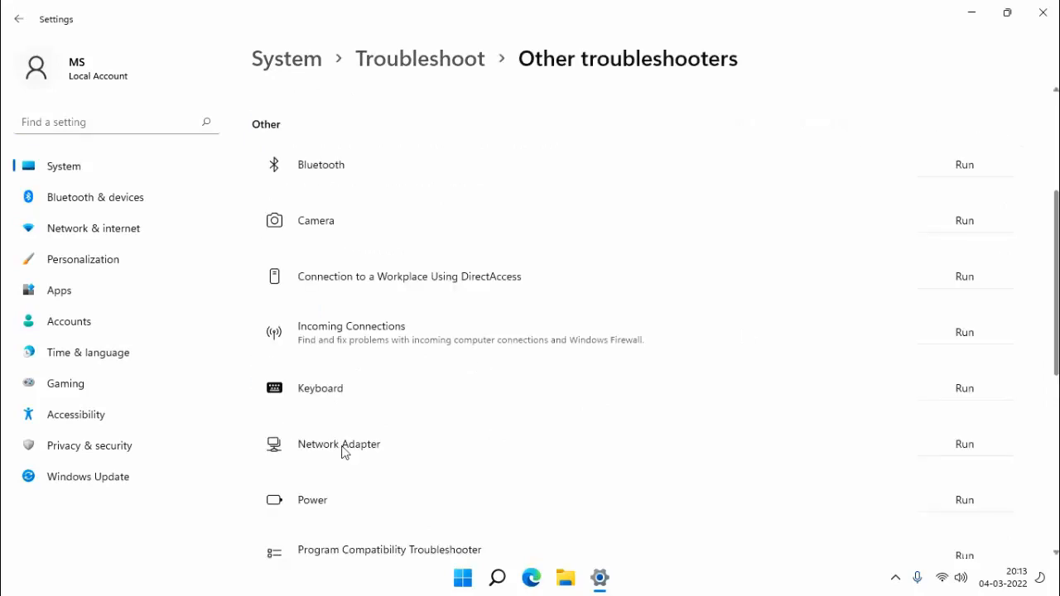
mouse_move(1021, 468)
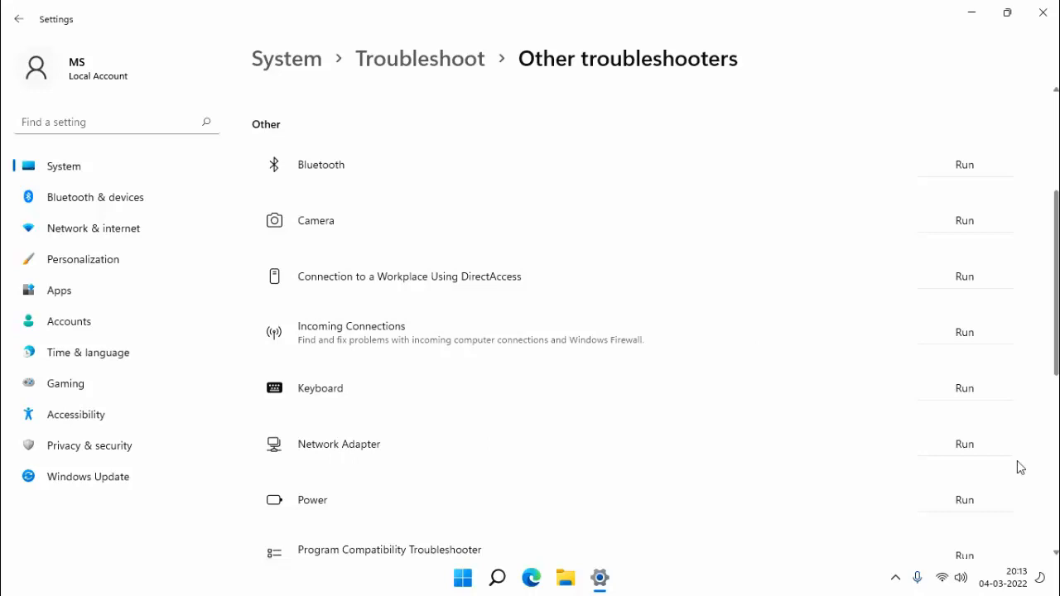
mouse_move(981, 454)
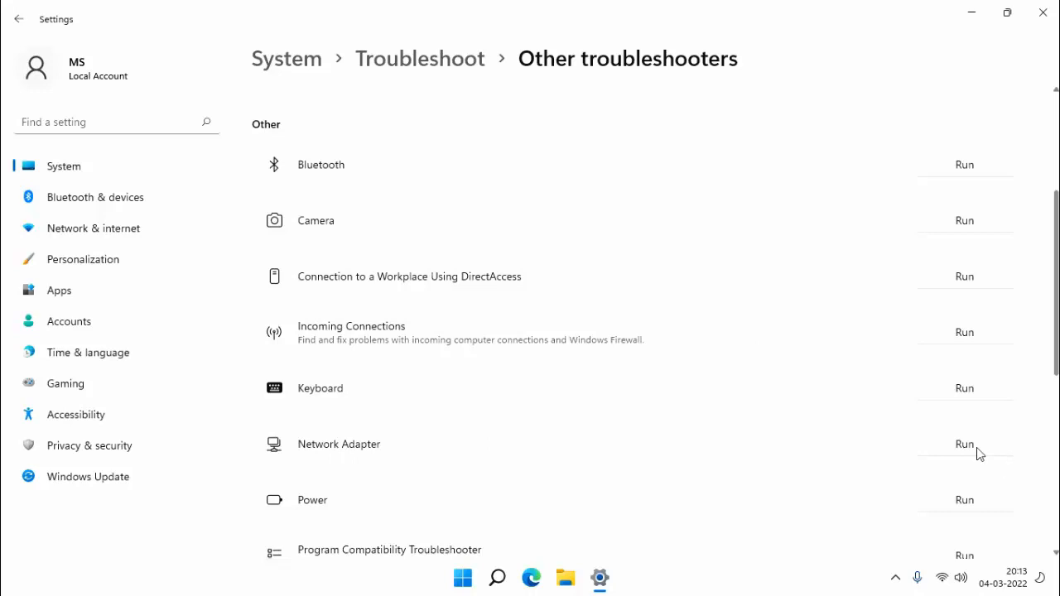
mouse_move(1044, 13)
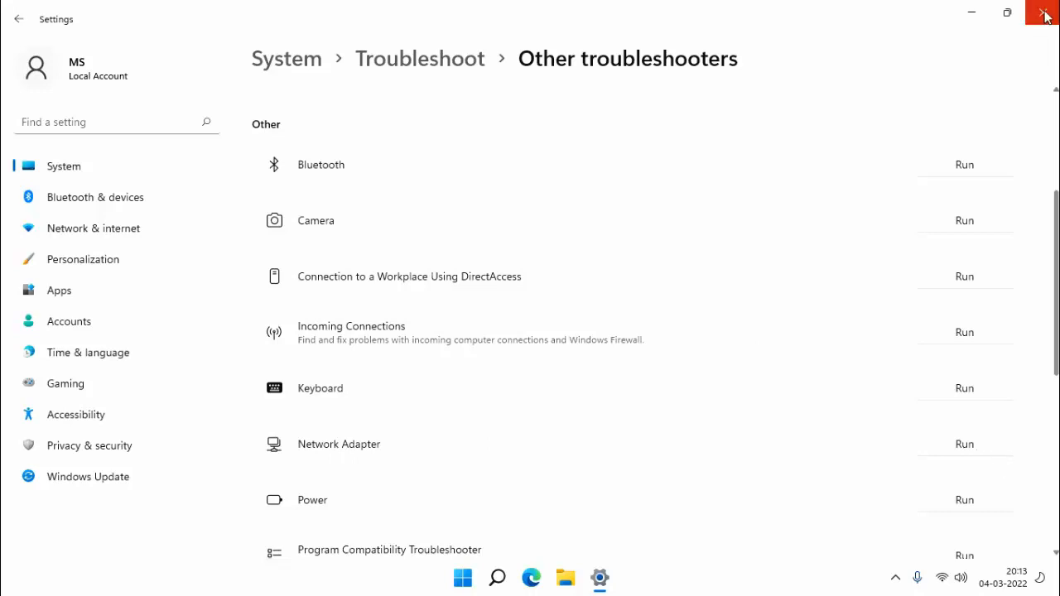
left_click(1046, 15)
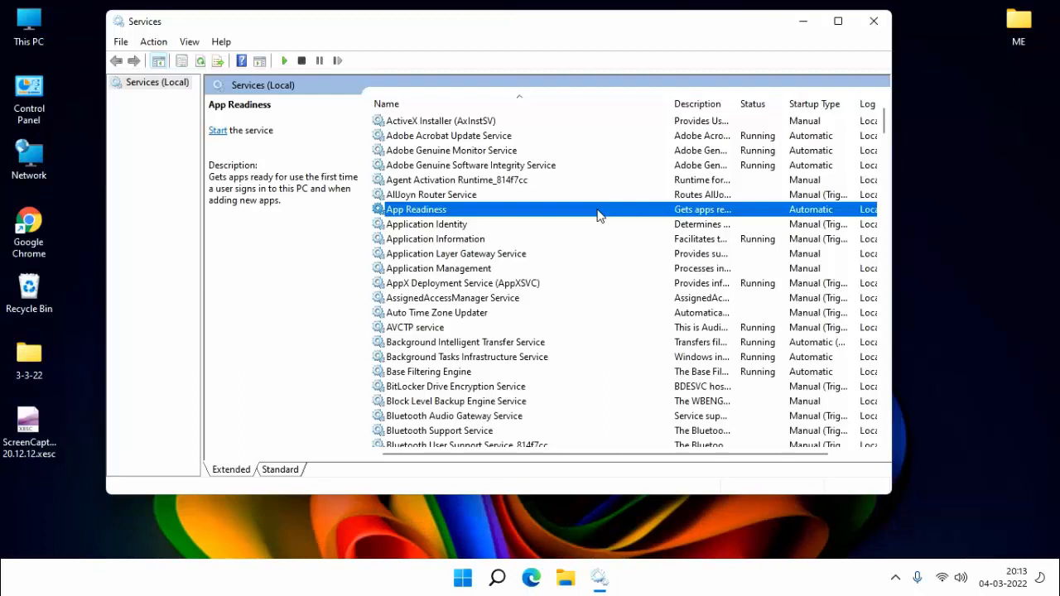
scroll("down", 3)
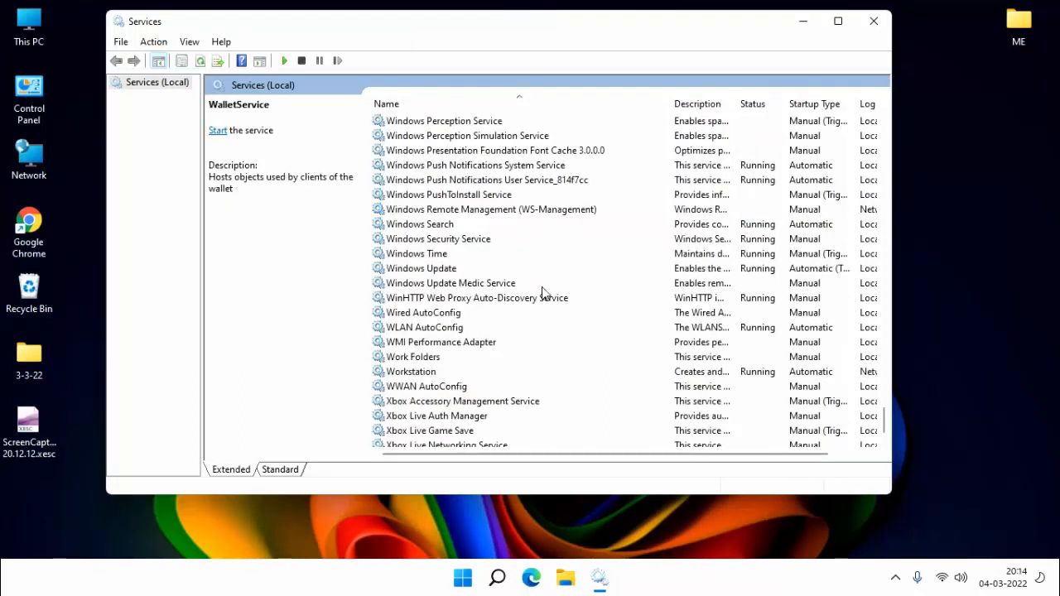
mouse_move(414, 338)
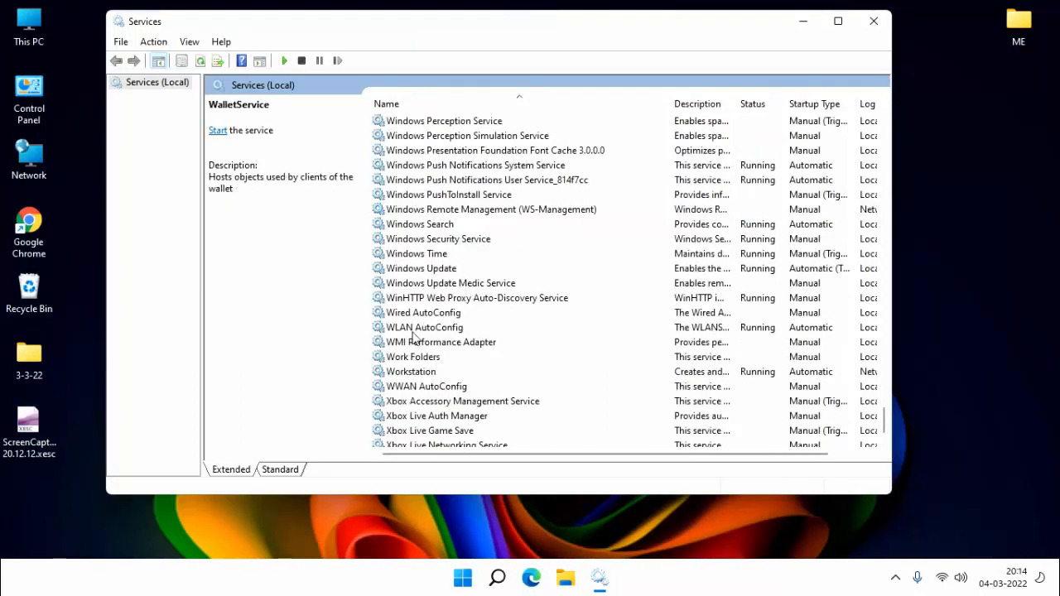
double_click(424, 328)
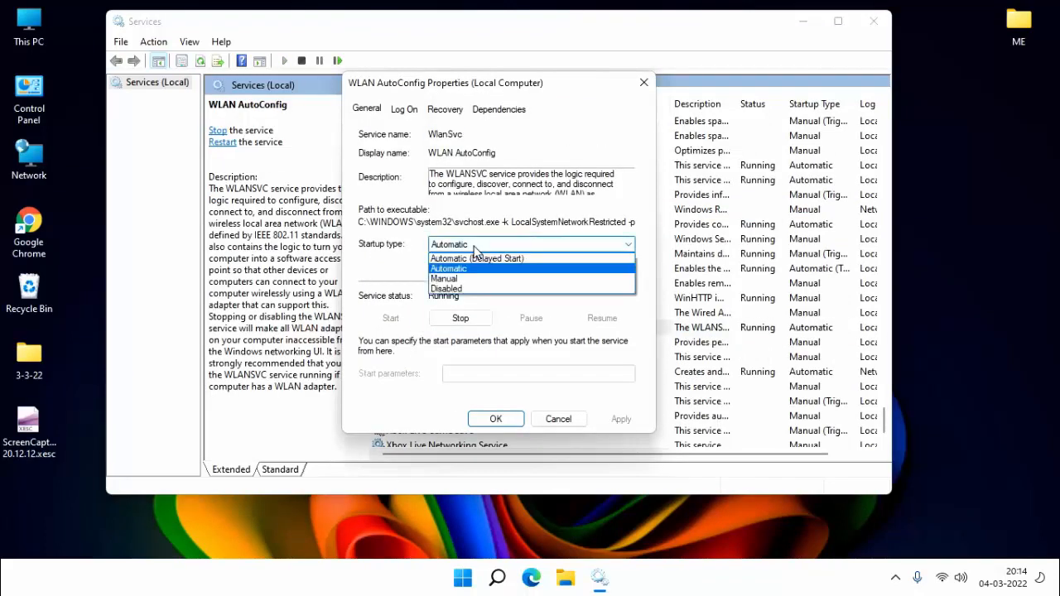
Choose Automatic as the WLAN AutoConfig startup type.
left_click(449, 268)
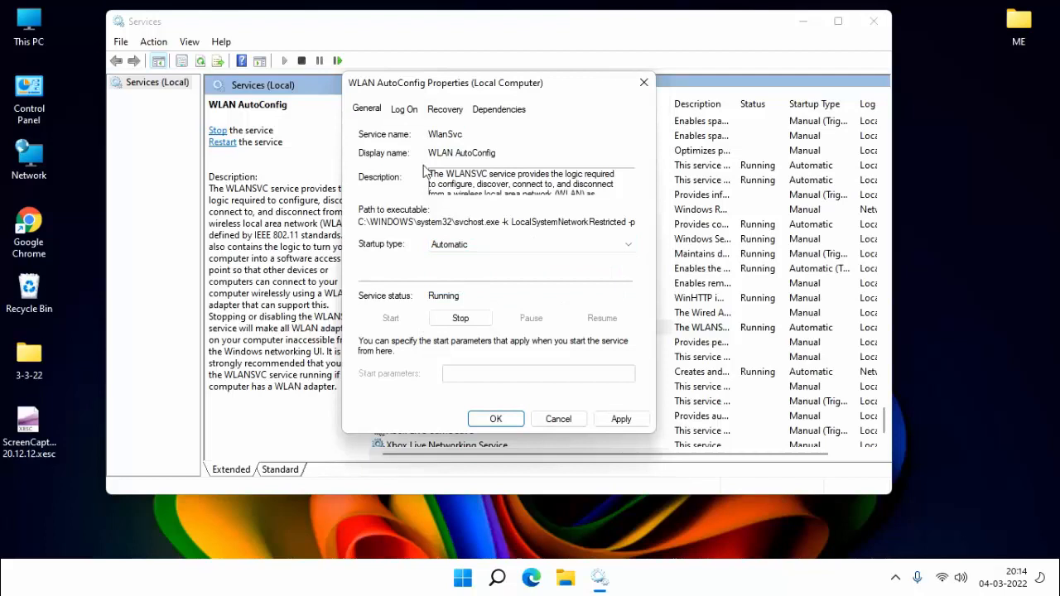
mouse_move(622, 512)
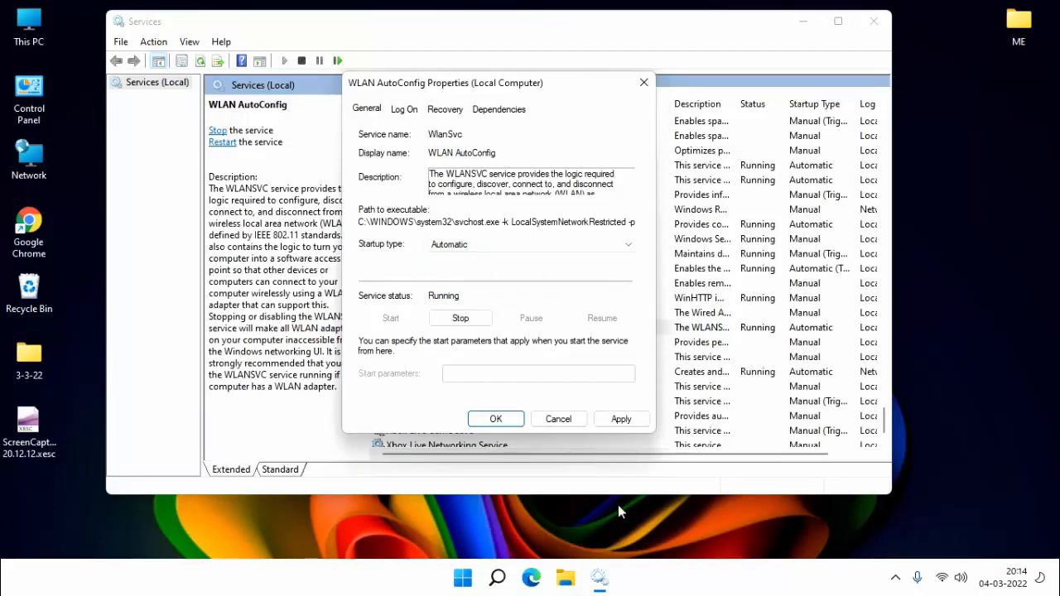